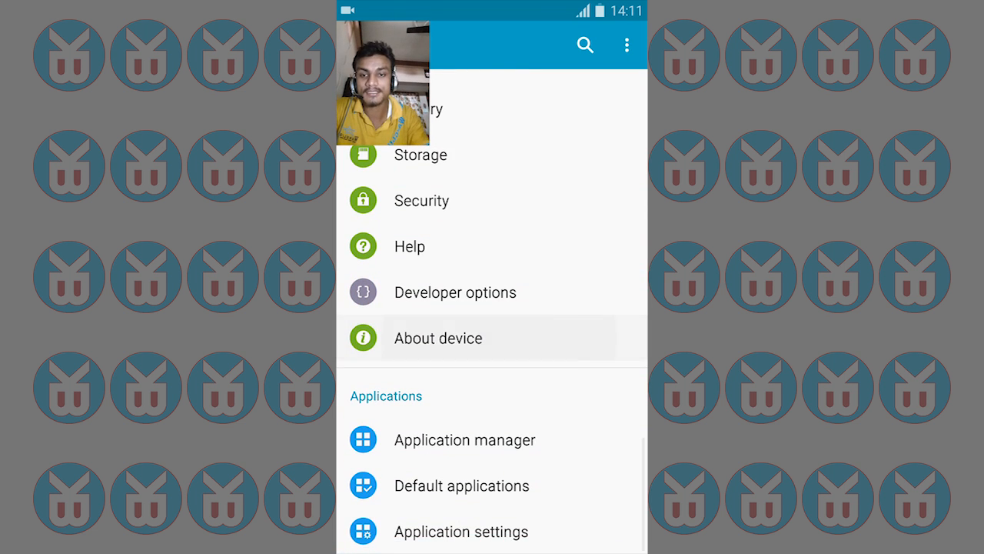
- View the About device page and scroll to the Android 6.0.1 version details
{"action": "left_click", "coordinate": [438, 337]}
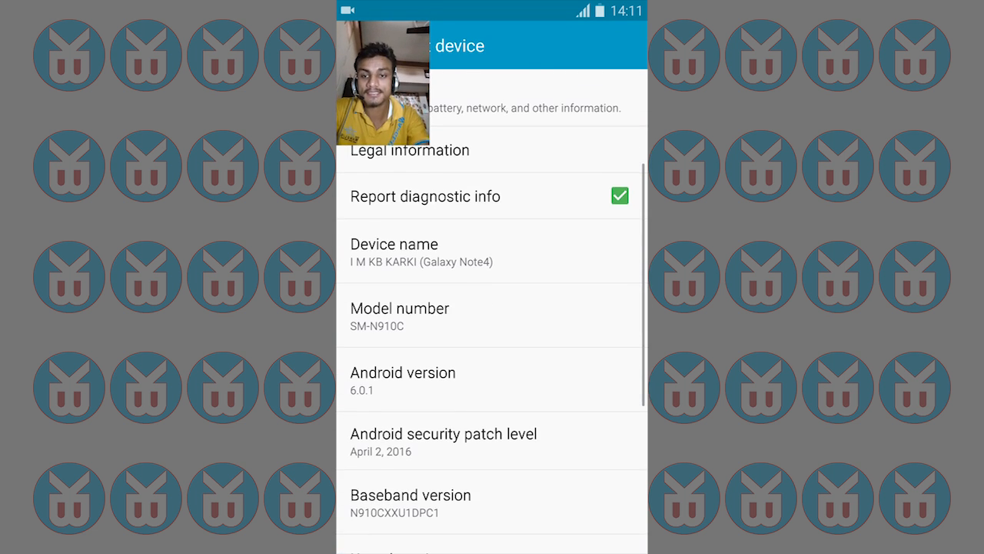
{"action": "scroll", "scroll_direction": "down", "scroll_amount": 3}
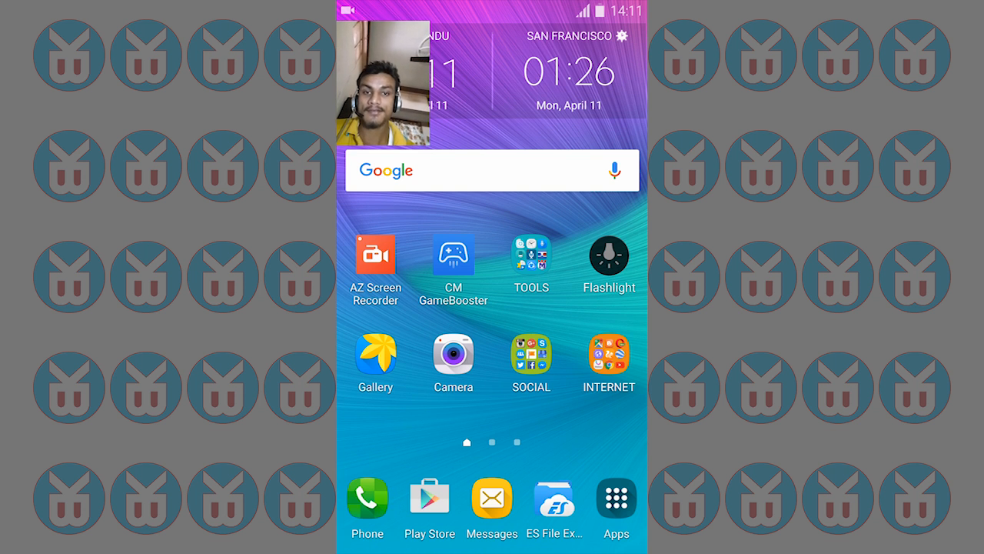
{"action": "left_click", "coordinate": [621, 277]}
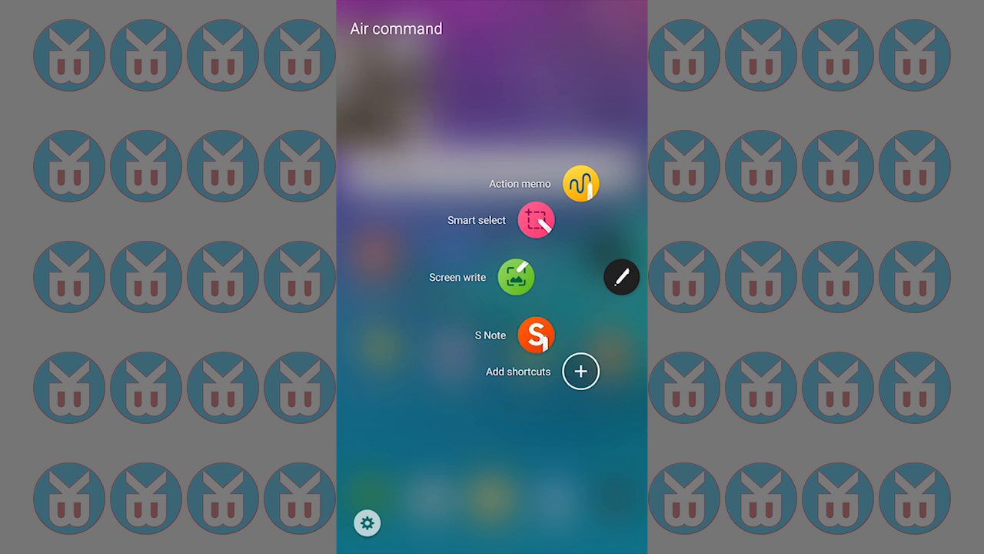
{"action": "left_click", "coordinate": [492, 462]}
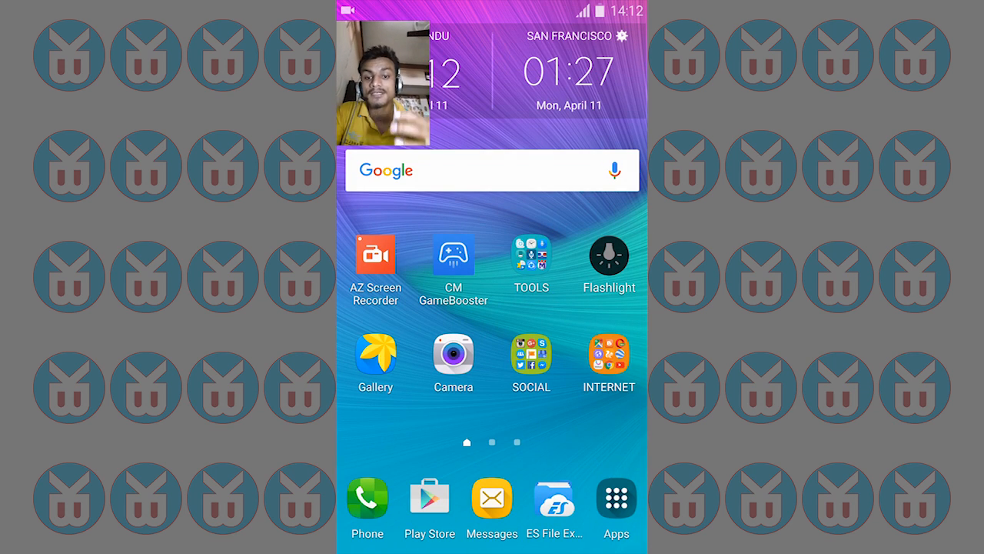
- Swipe to the music widget page and launch Settings
{"action": "scroll", "scroll_direction": "left", "scroll_amount": 3}
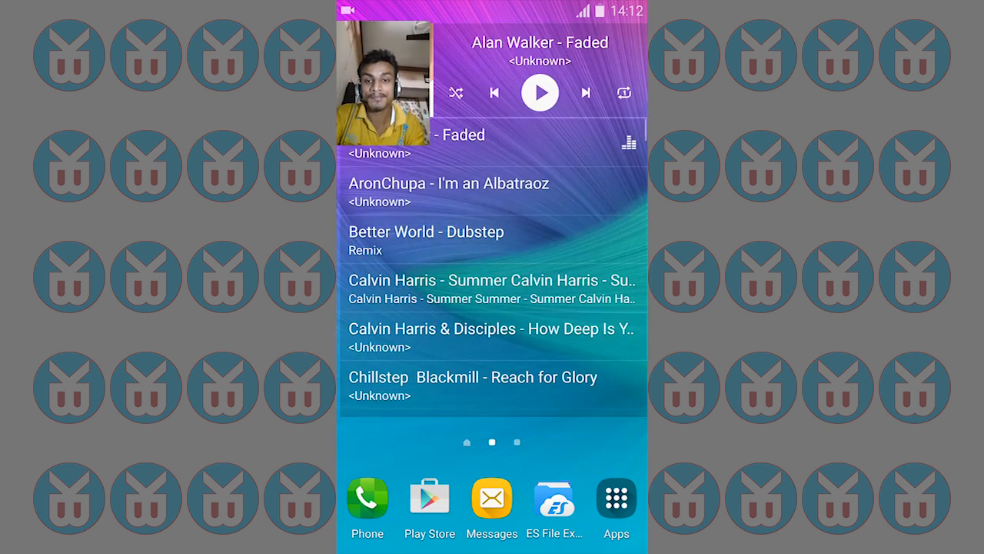
{"action": "left_click", "coordinate": [616, 496]}
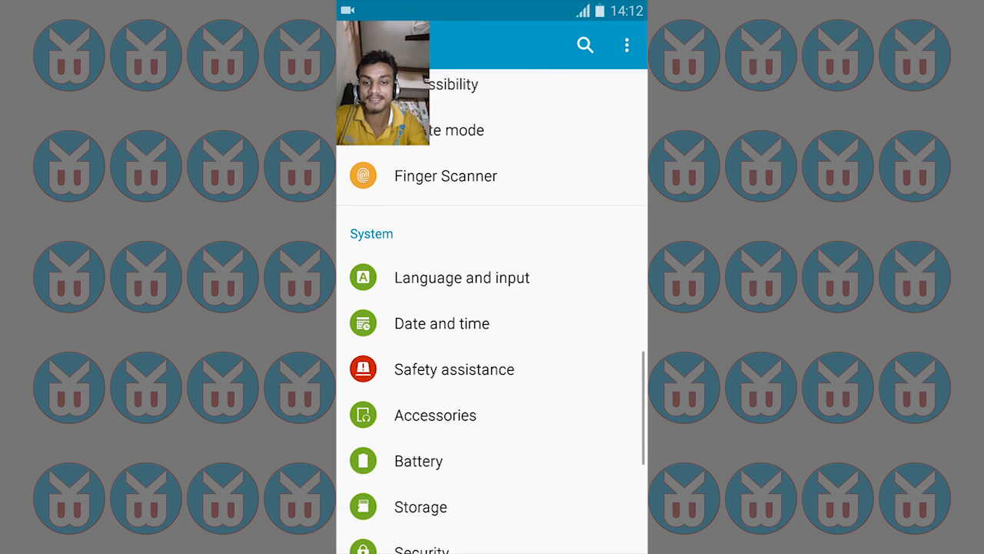
- Scroll down to Applications and go into Application manager
{"action": "scroll", "scroll_direction": "down", "scroll_amount": 3}
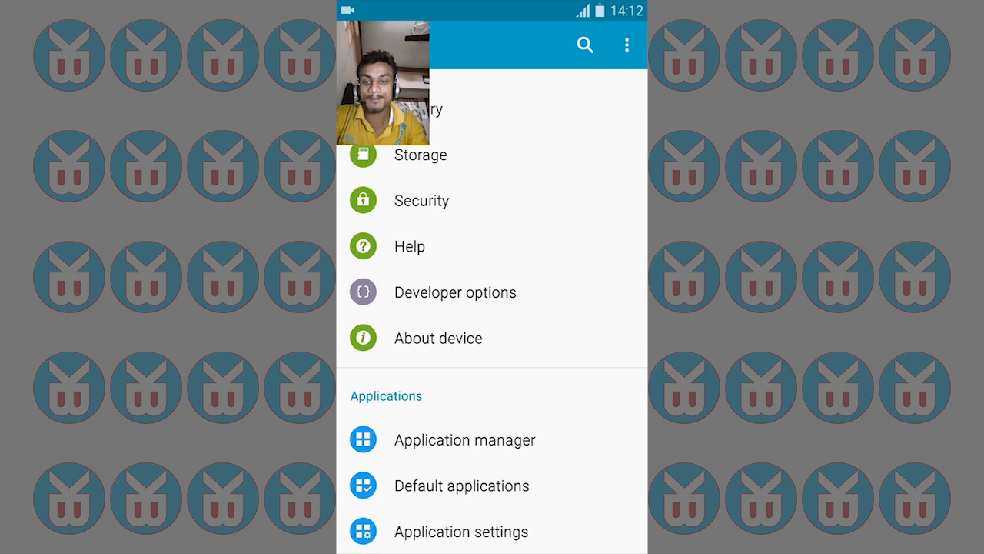
{"action": "left_click", "coordinate": [465, 439]}
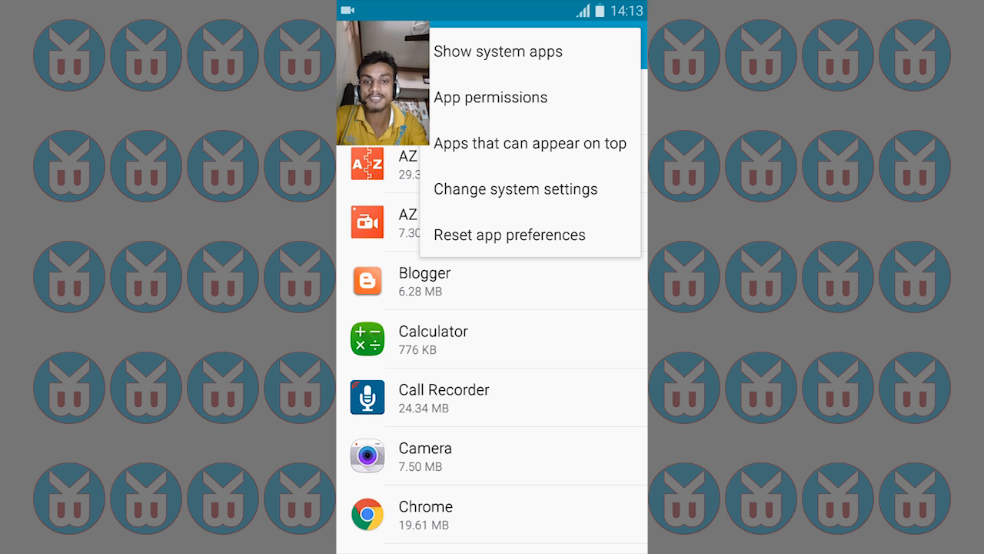
- Dismiss the More menu and choose Call Recorder from the app list
{"action": "left_click", "coordinate": [515, 190]}
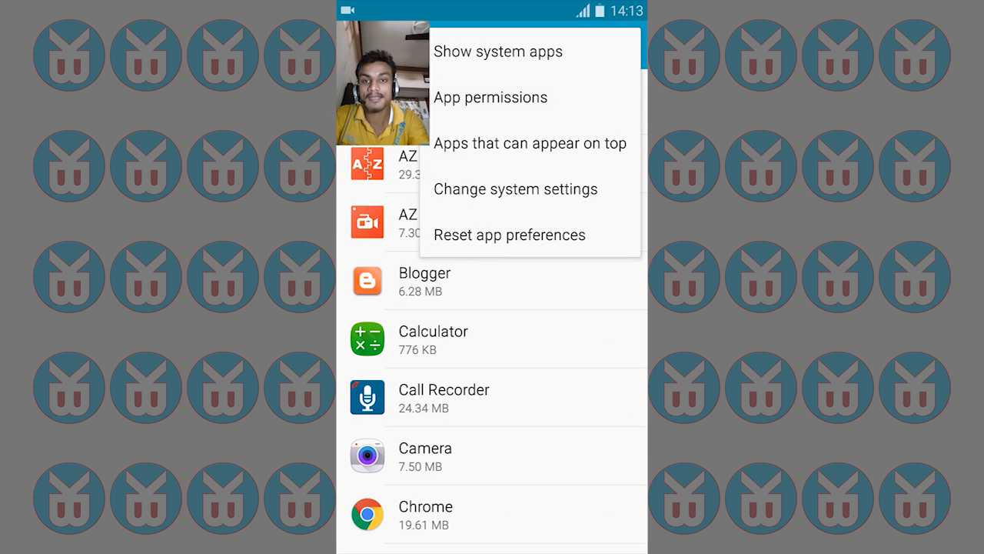
{"action": "left_click", "coordinate": [490, 97]}
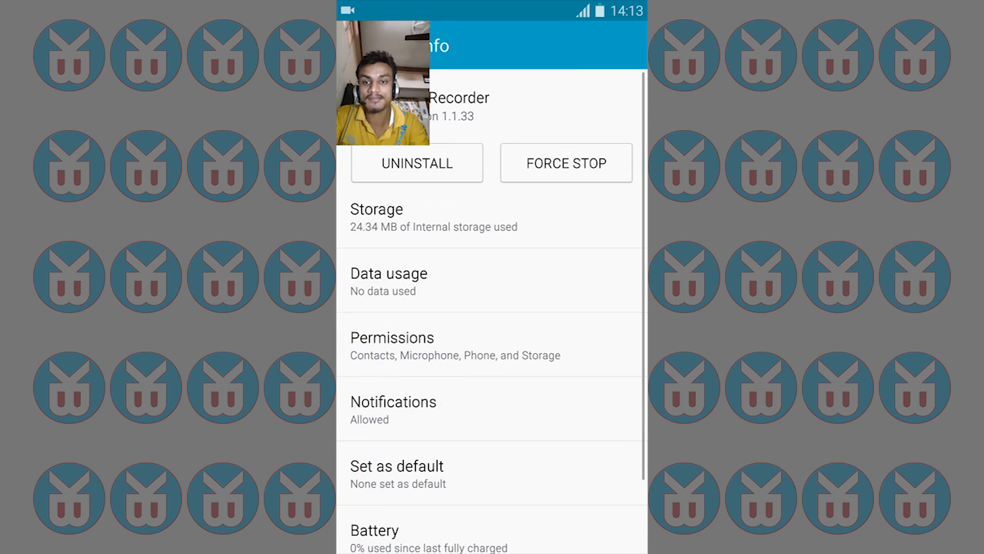
- Deny Call Recorder a permission by confirming DENY in the warning
{"action": "scroll", "scroll_direction": "up", "scroll_amount": 3}
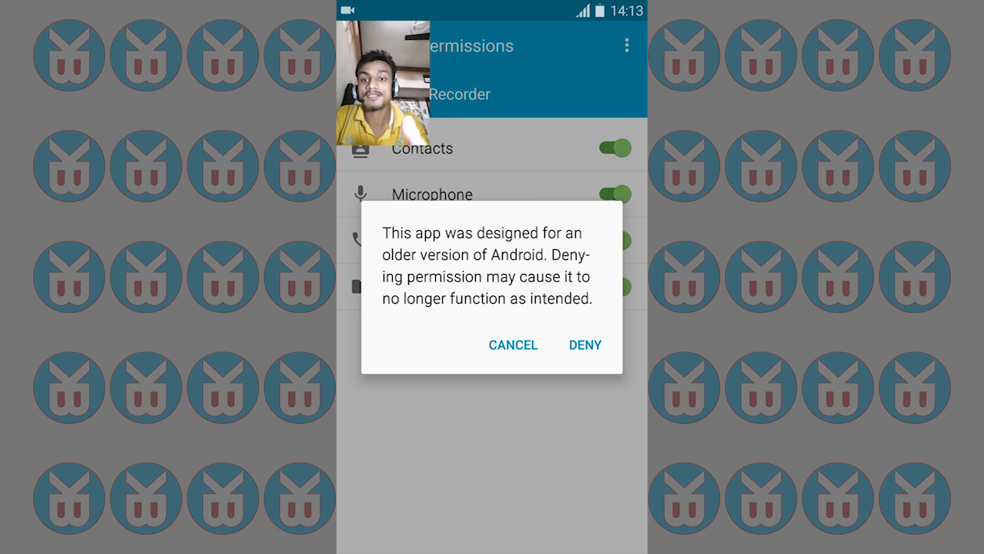
{"action": "left_click", "coordinate": [513, 345]}
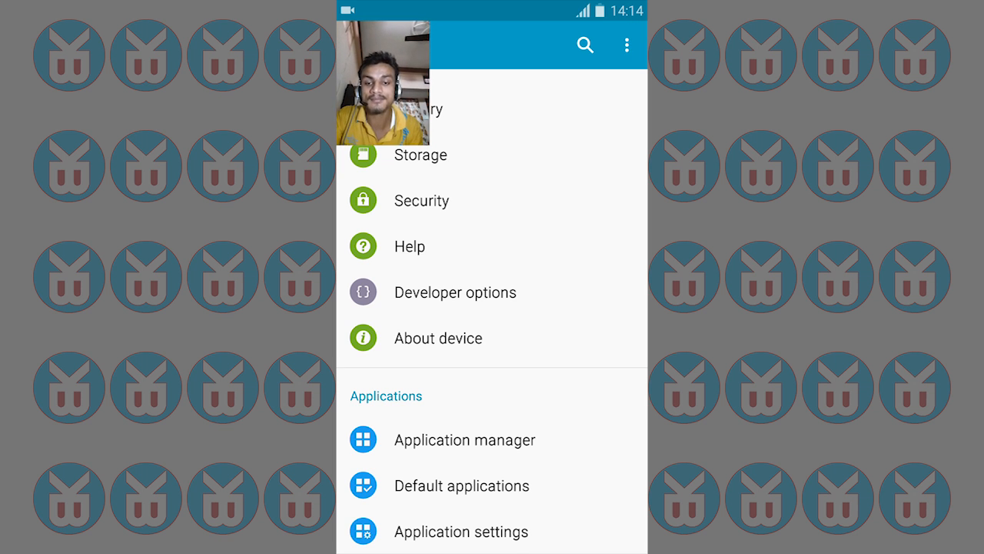
- Open the TOOLS folder on the home screen
{"action": "scroll", "scroll_direction": "down", "scroll_amount": 3}
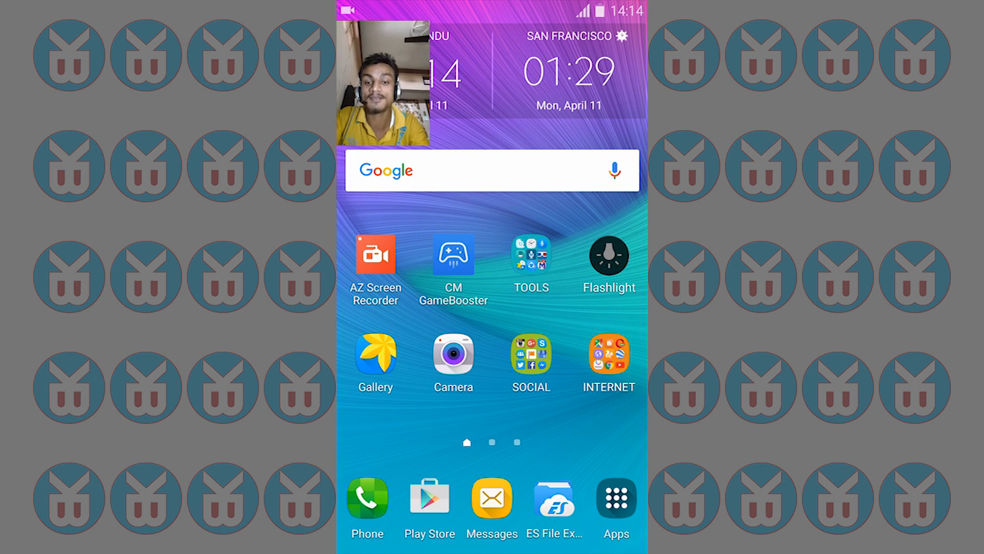
{"action": "left_click", "coordinate": [530, 257]}
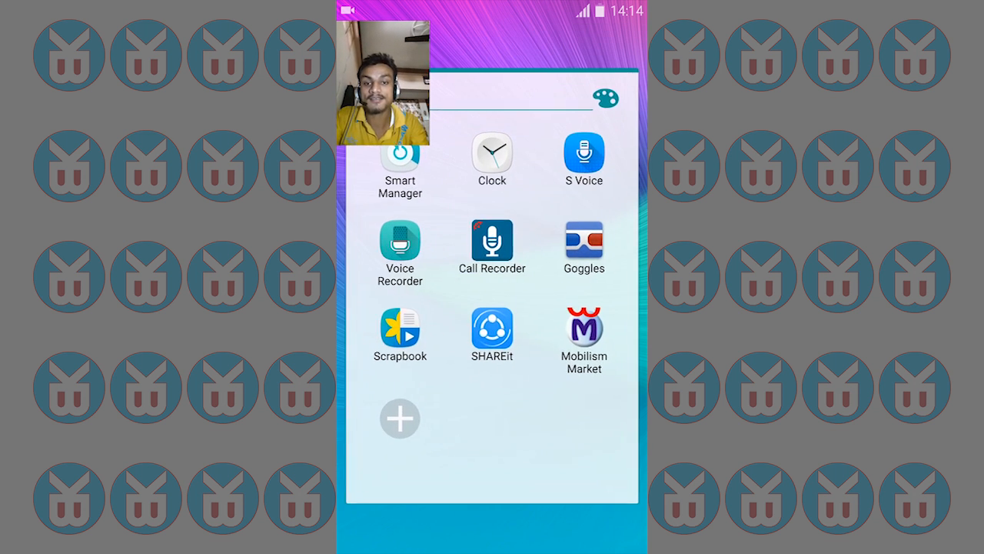